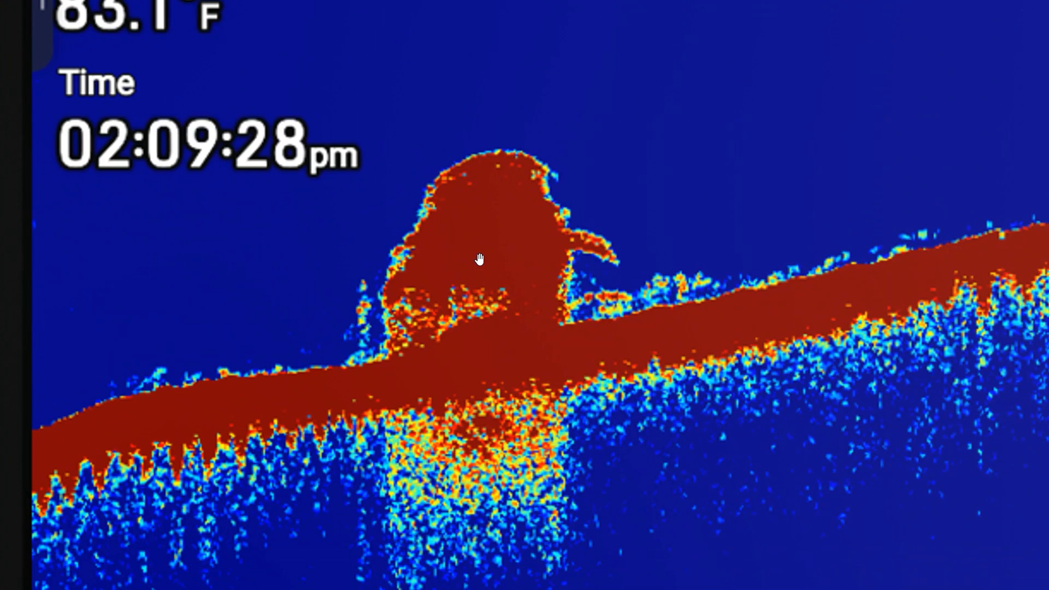
mouse_move(473, 258)
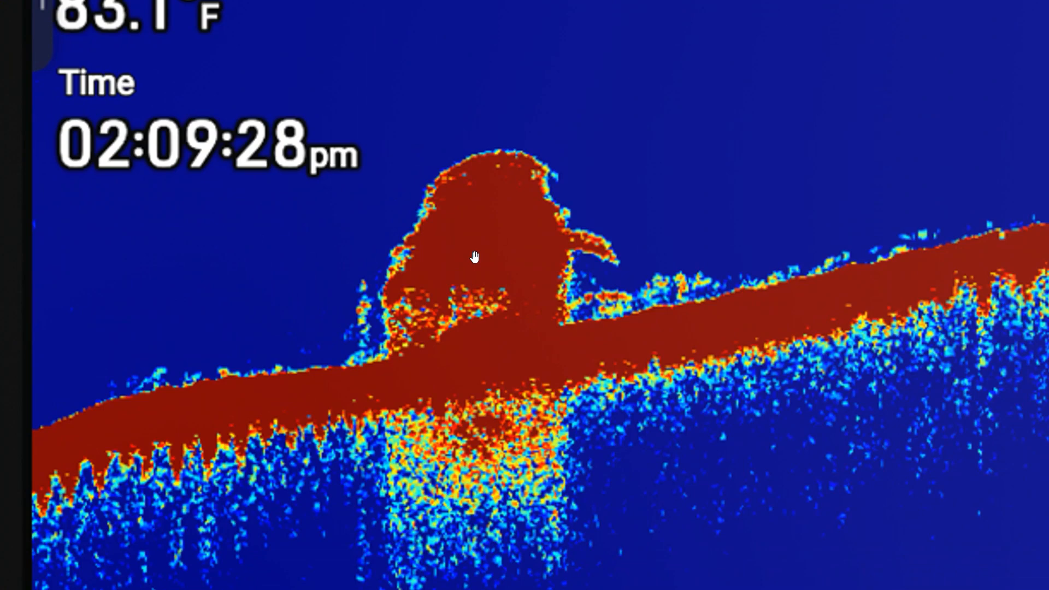